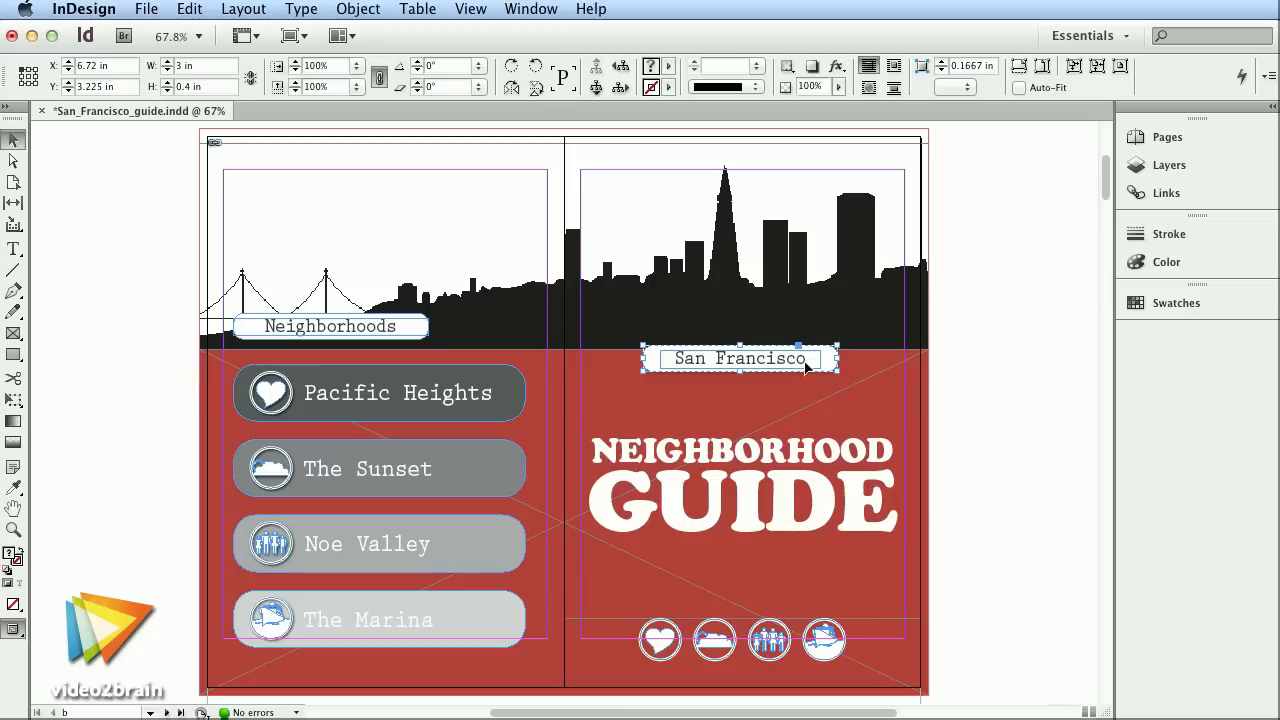
# Switch from the bottle gradient file to Sherlock_Holmes.pdf in Adobe Reader.
pyautogui.moveTo(740, 358); pyautogui.dragTo(680, 392)
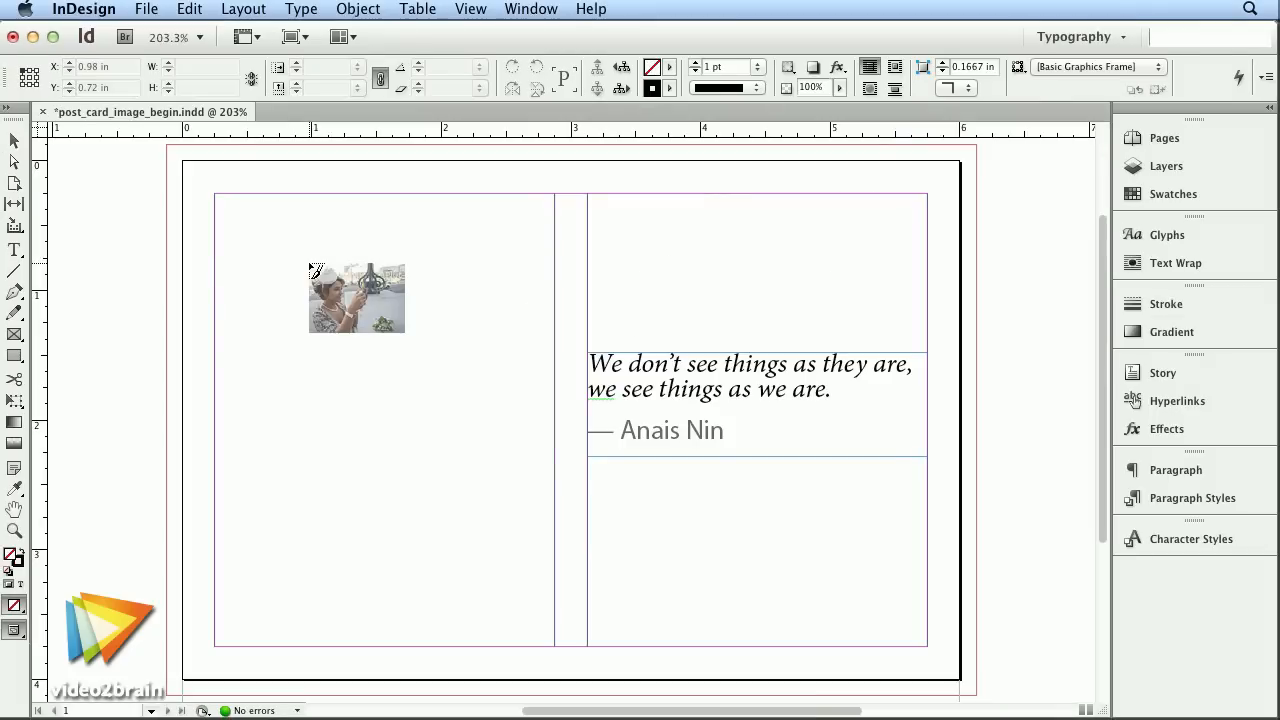
pyautogui.moveTo(356, 296); pyautogui.dragTo(560, 640)
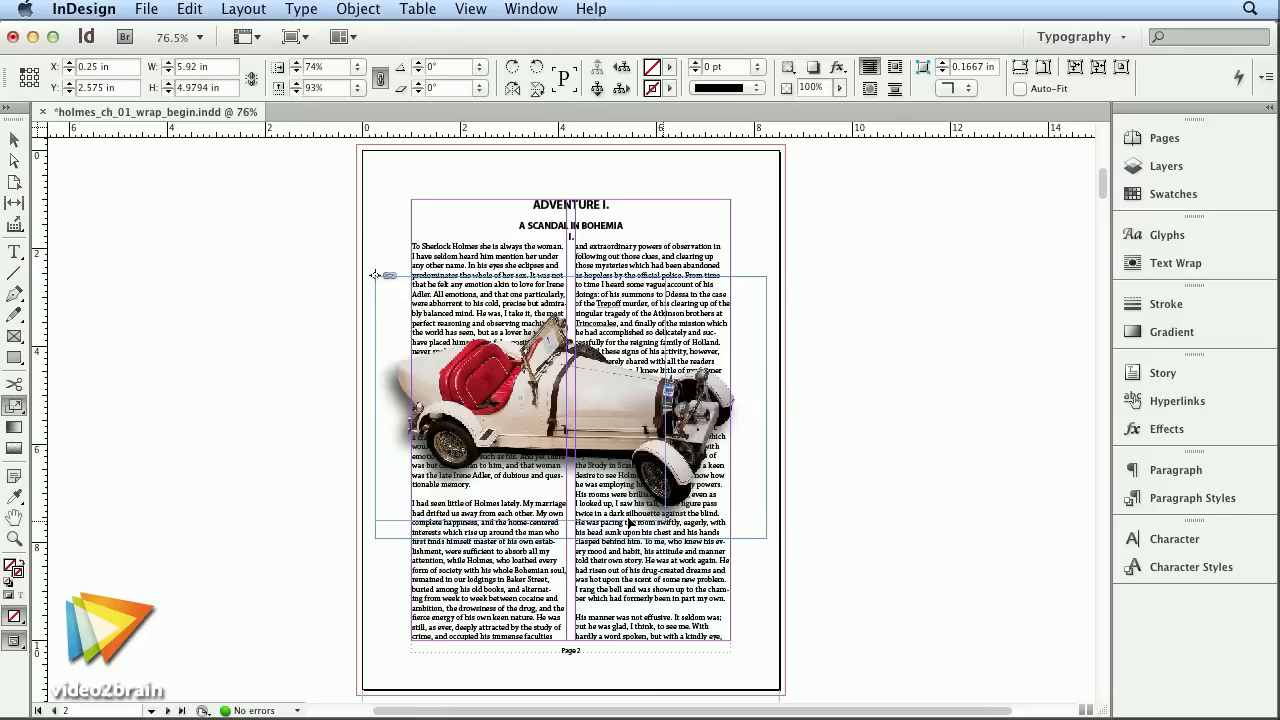
pyautogui.doubleClick(1176, 498)
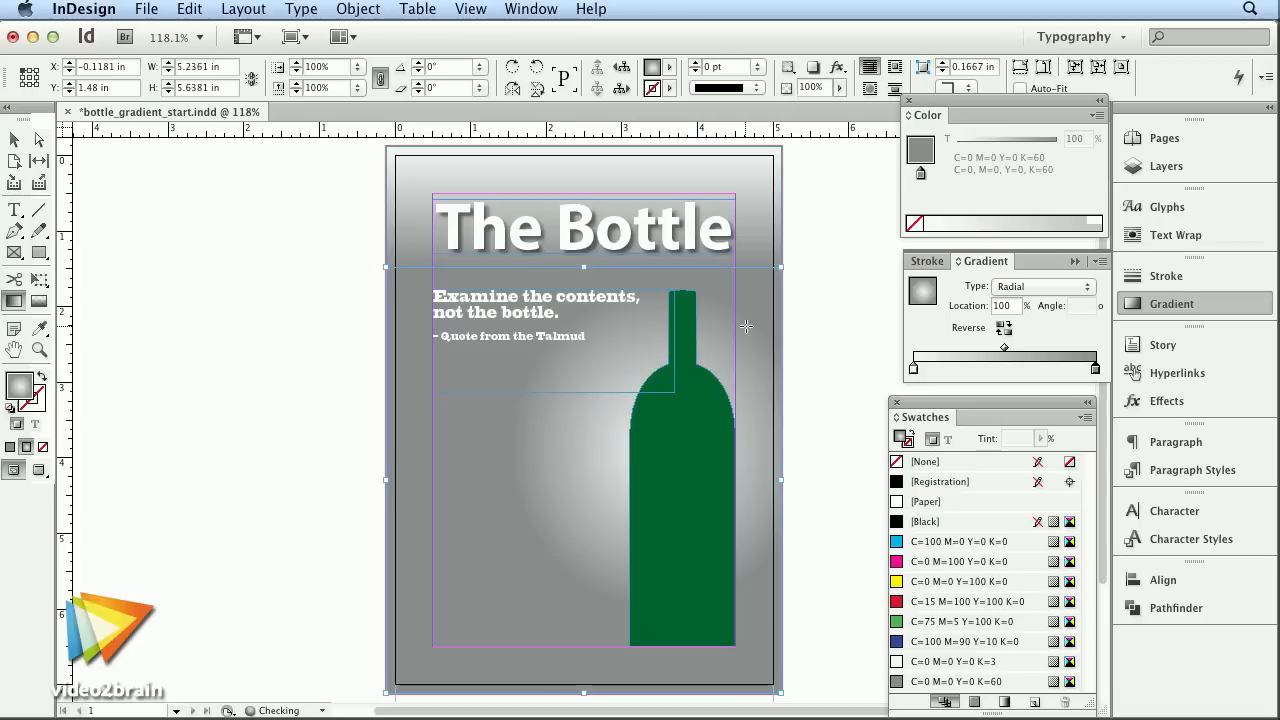
pyautogui.moveTo(744, 328); pyautogui.dragTo(784, 344)
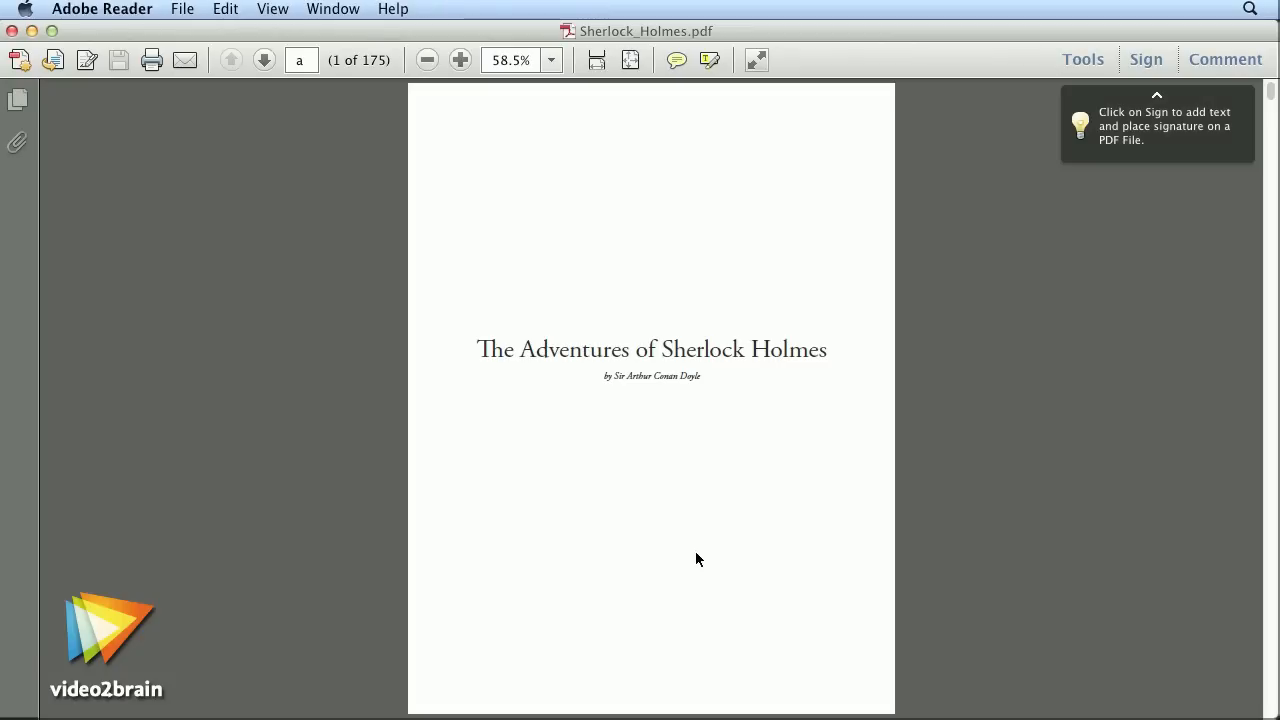
# Advance to page 4, the opening of Adventure I—A Scandal in Bohemia.
pyautogui.click(264, 60)
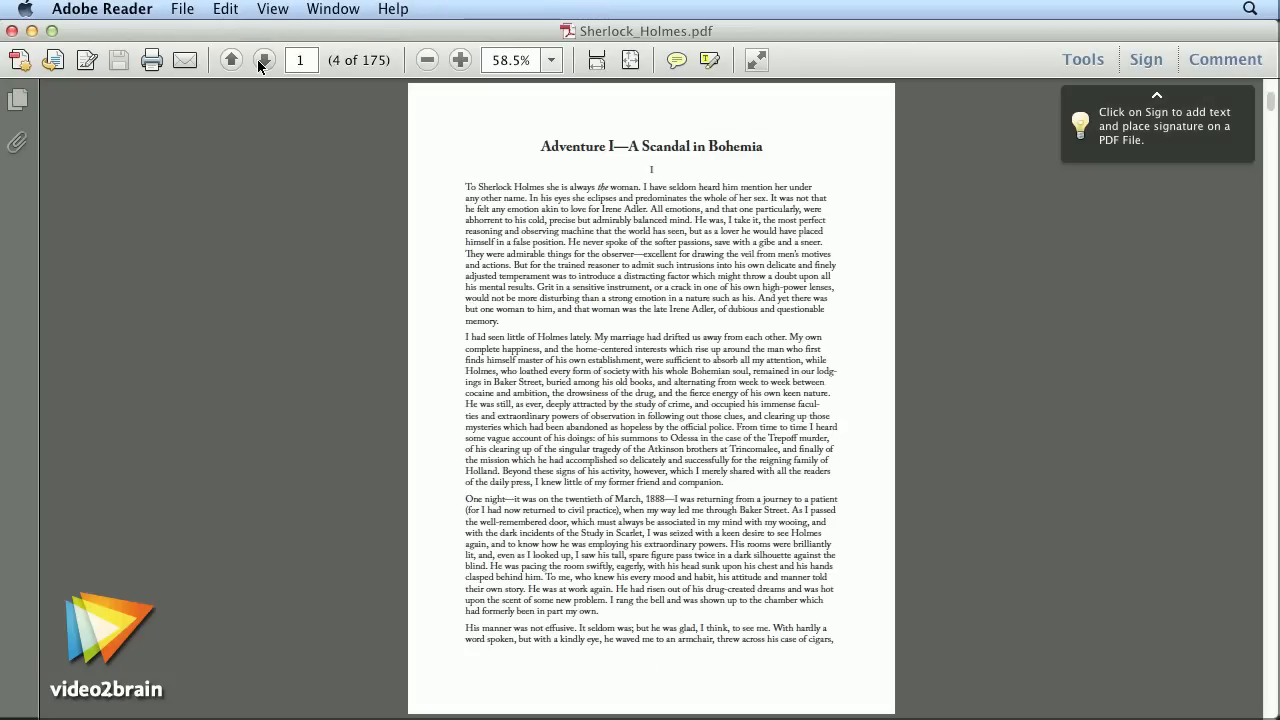
pyautogui.click(264, 60)
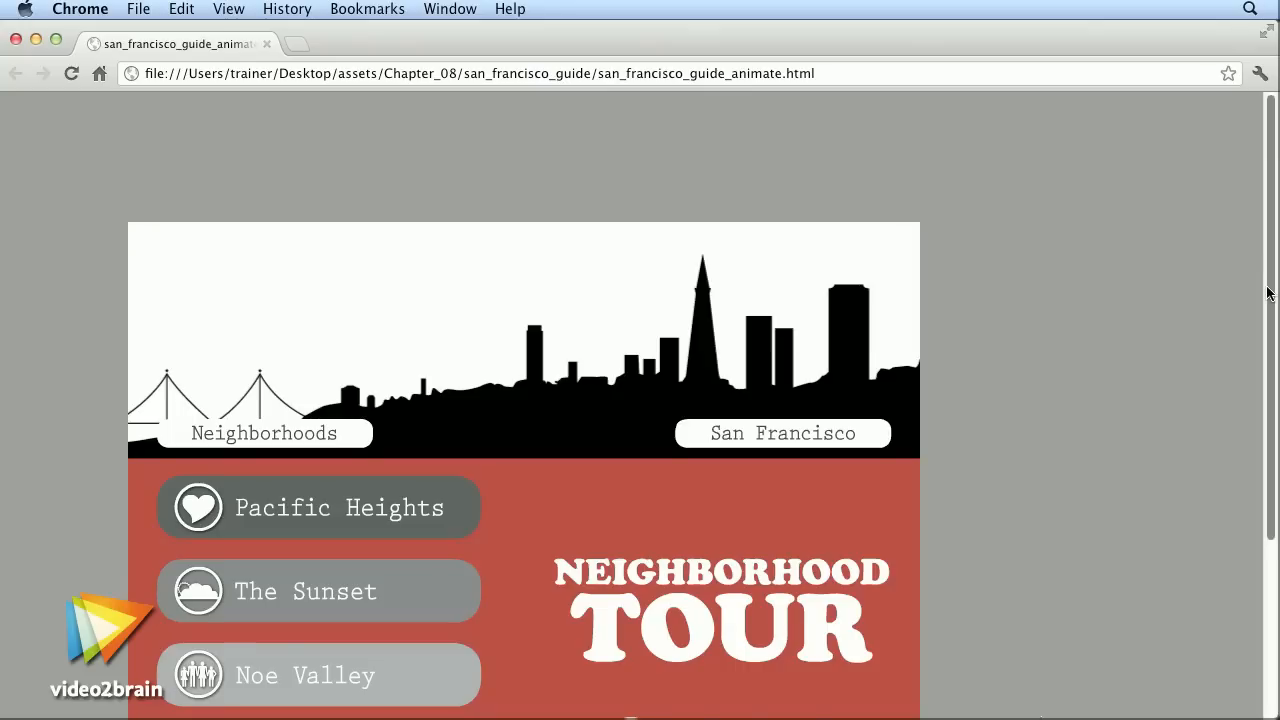
# In the Print dialog keep Paper Size at US Letter and choose the Page Position setting.
pyautogui.scroll(-3)
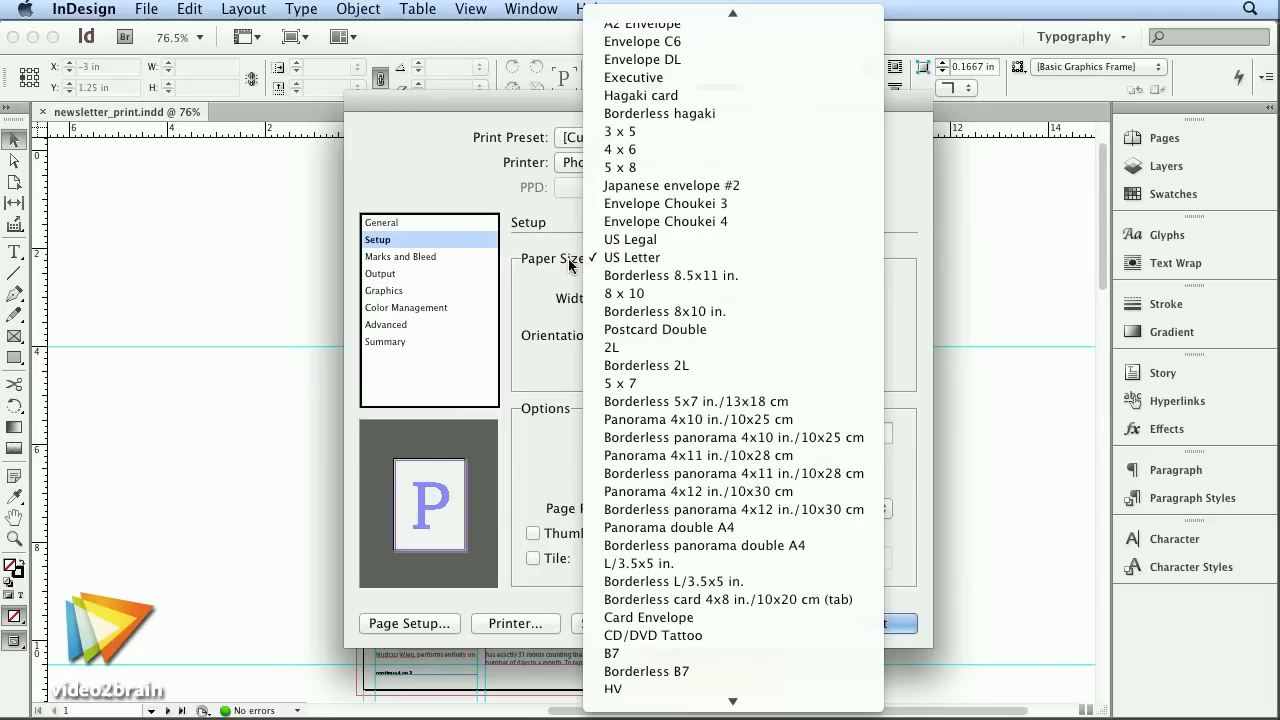
pyautogui.click(632, 256)
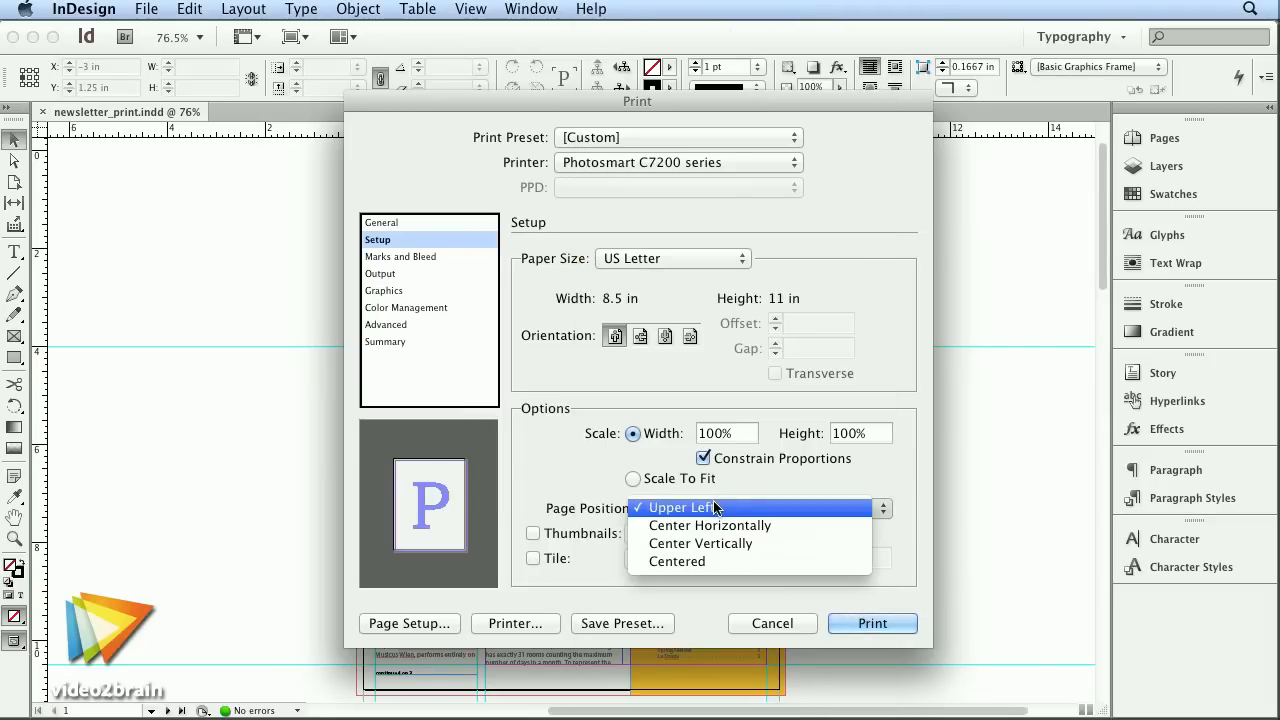
pyautogui.click(676, 560)
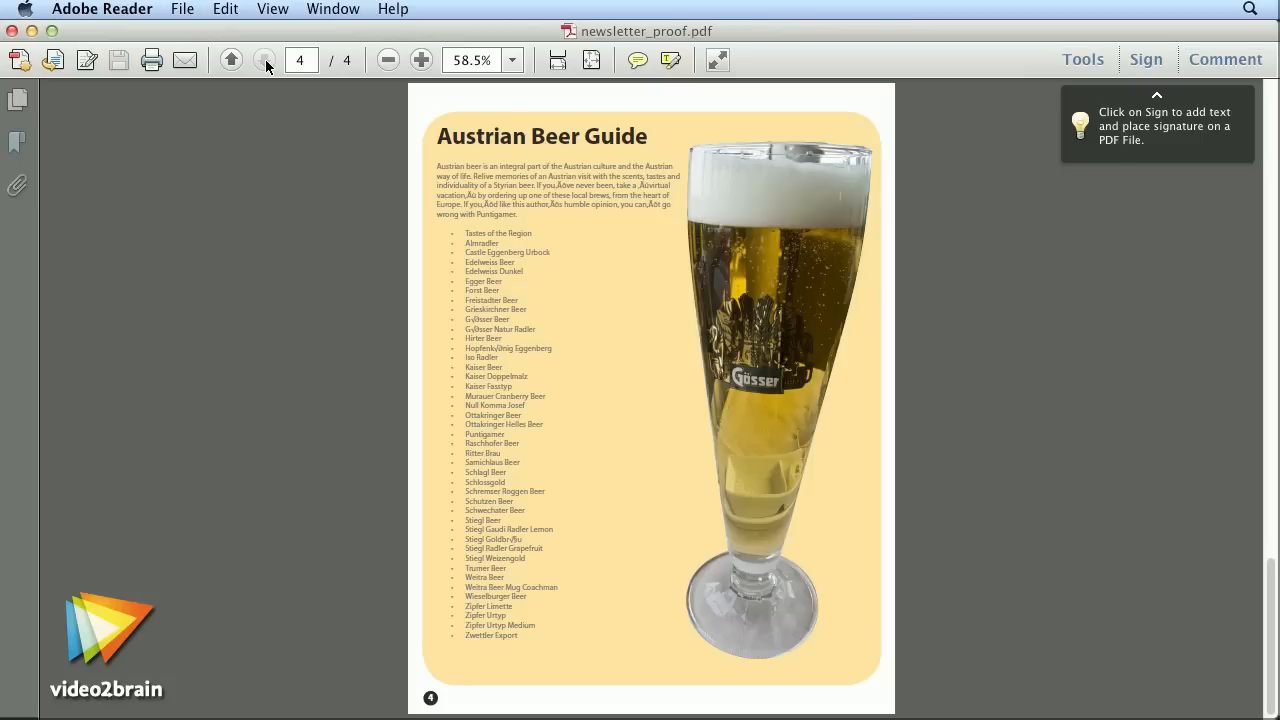
# Show the PDF's bookmarks, then switch to gate_fold_begin.indd with the Folding_Library panel open.
pyautogui.click(20, 142)
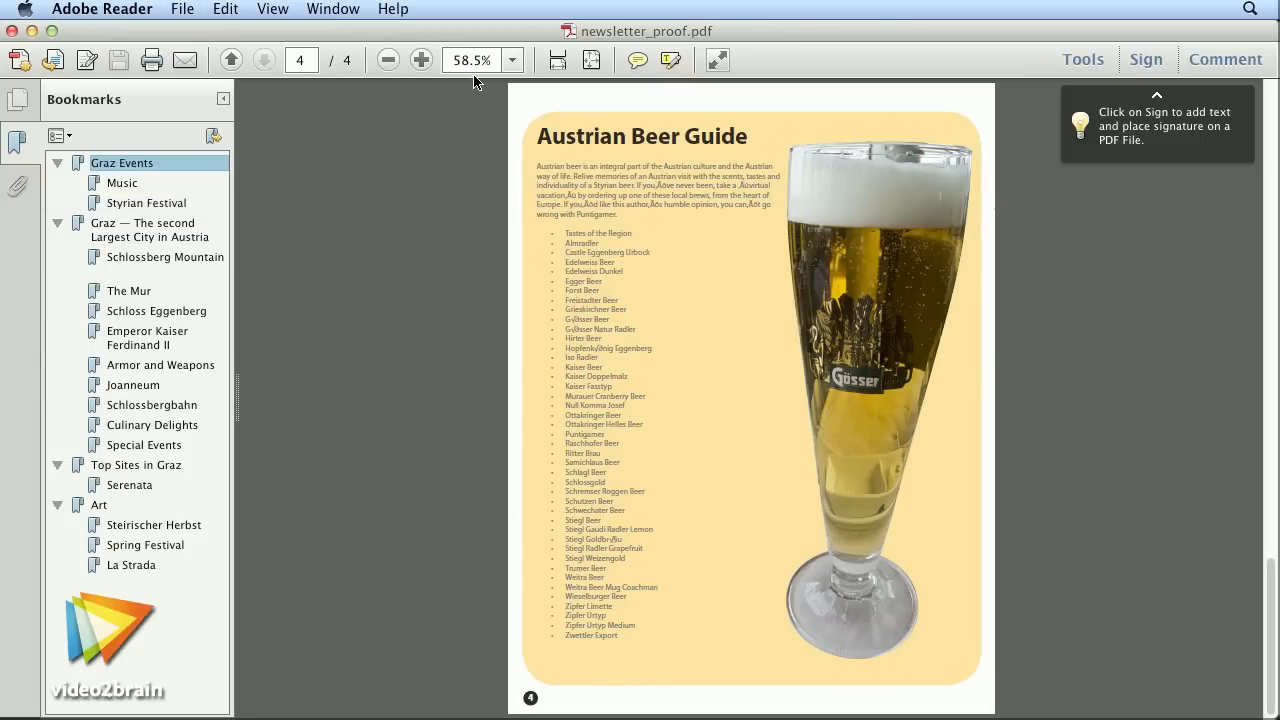
pyautogui.click(232, 60)
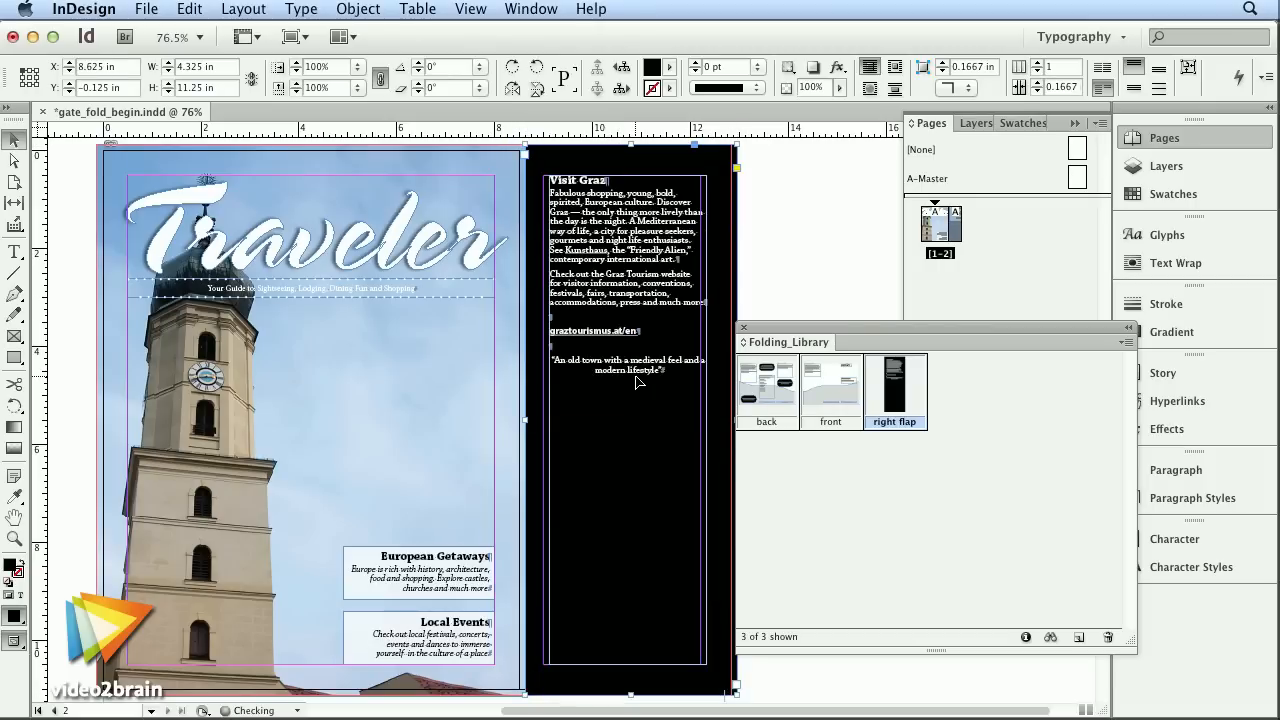
pyautogui.click(624, 420)
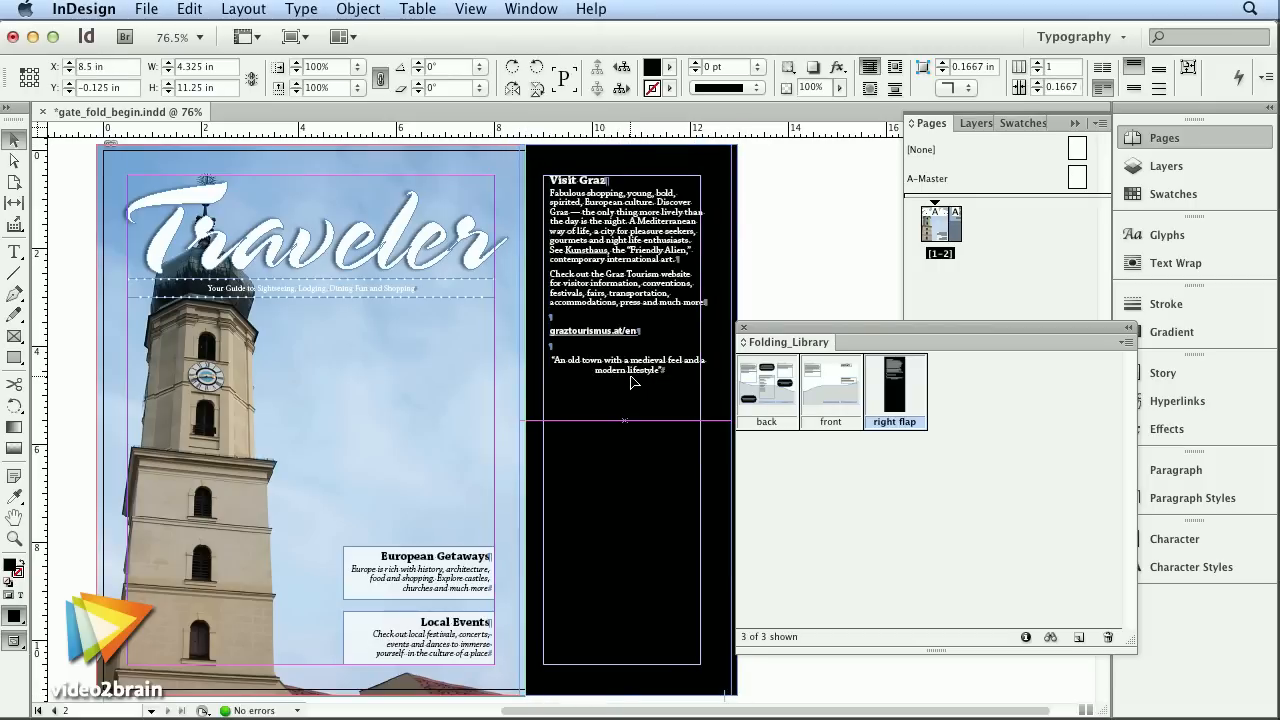